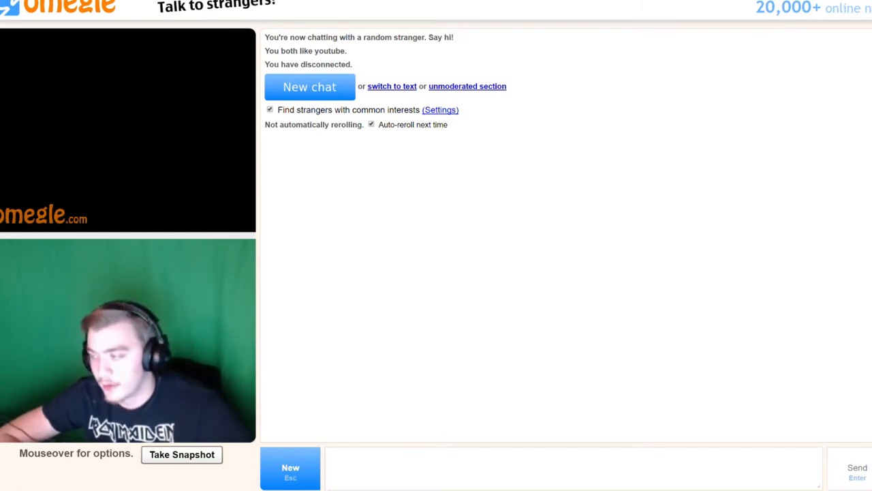
- Begin a new Omegle chat to find another stranger
click(309, 86)
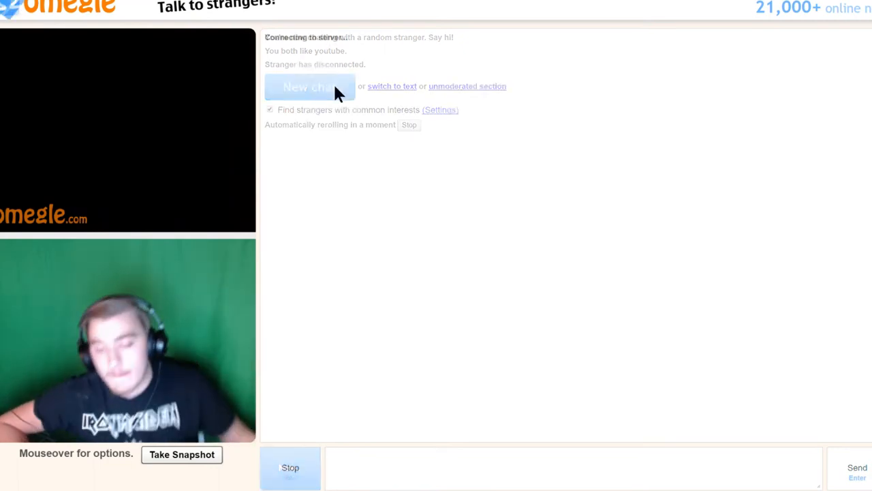
- Start new chats repeatedly until a YouTube-interest stranger's camera connects
click(309, 87)
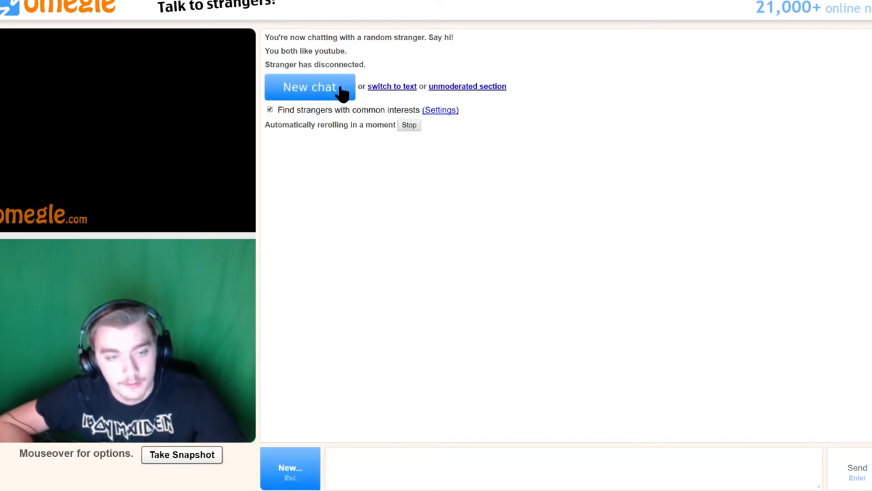
click(310, 87)
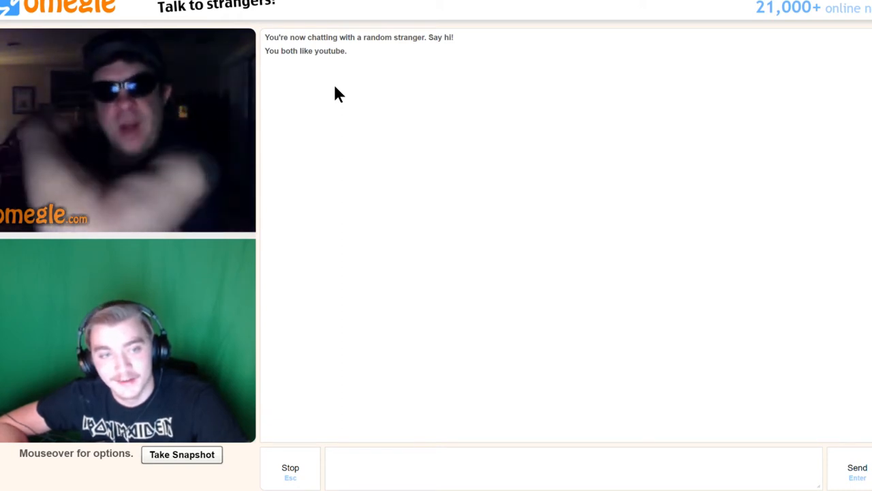
click(573, 467)
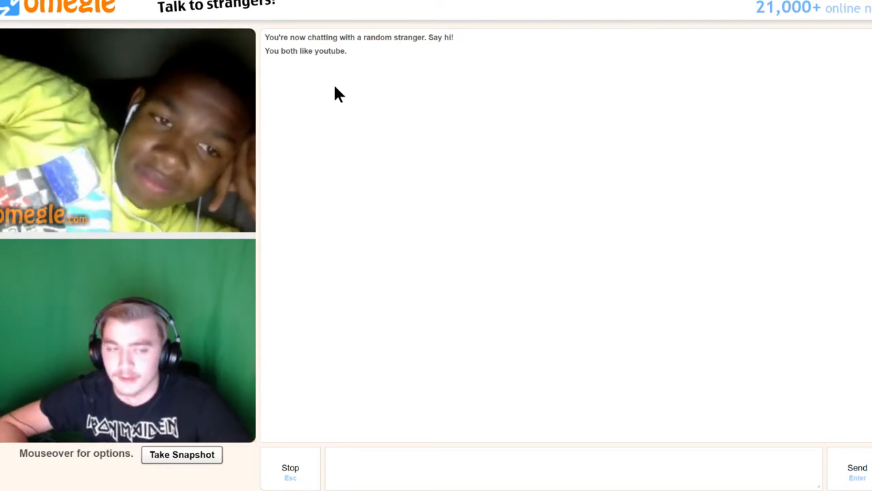
- Stop the current Omegle chat to disconnect from the stranger
click(290, 468)
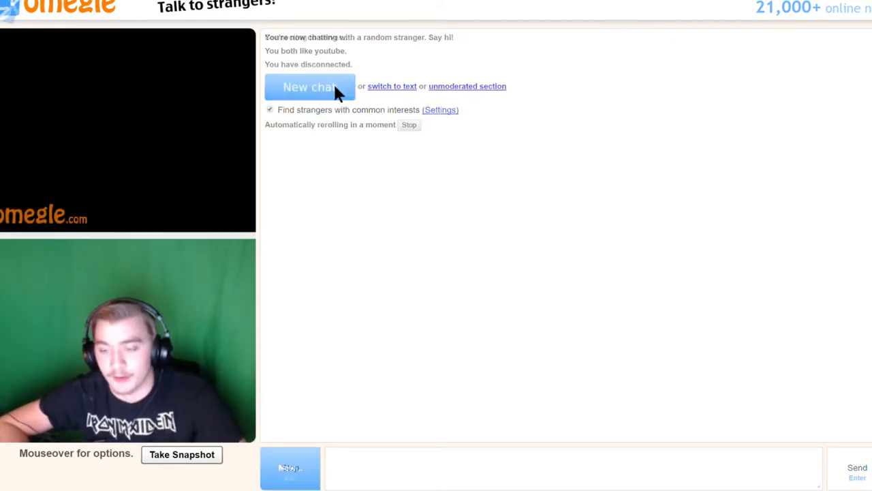
- Start a new chat and wait for a stranger's webcam to appear
click(310, 87)
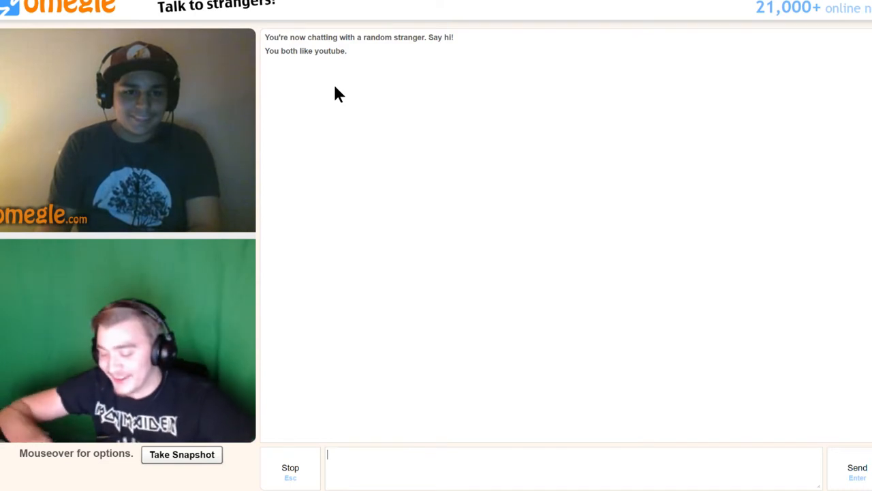
- Type 'Finfante' into the Omegle chat box to send to the stranger
text(Finfan)
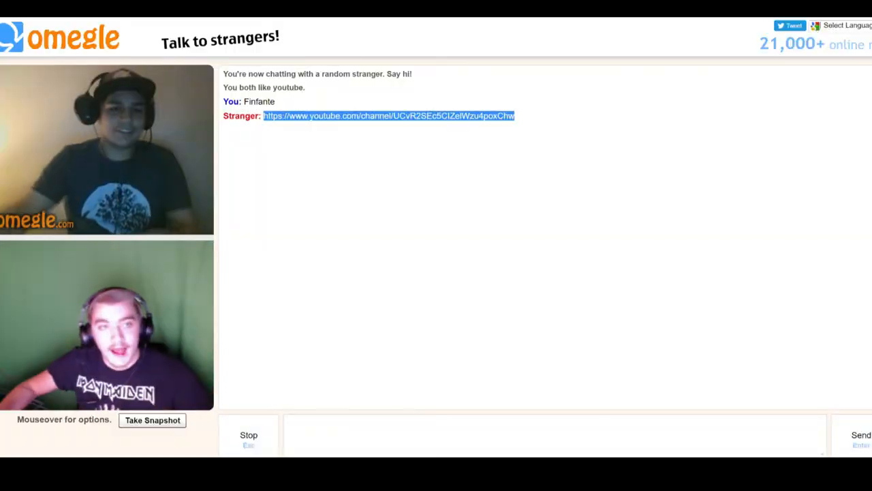
mouse_move(514, 217)
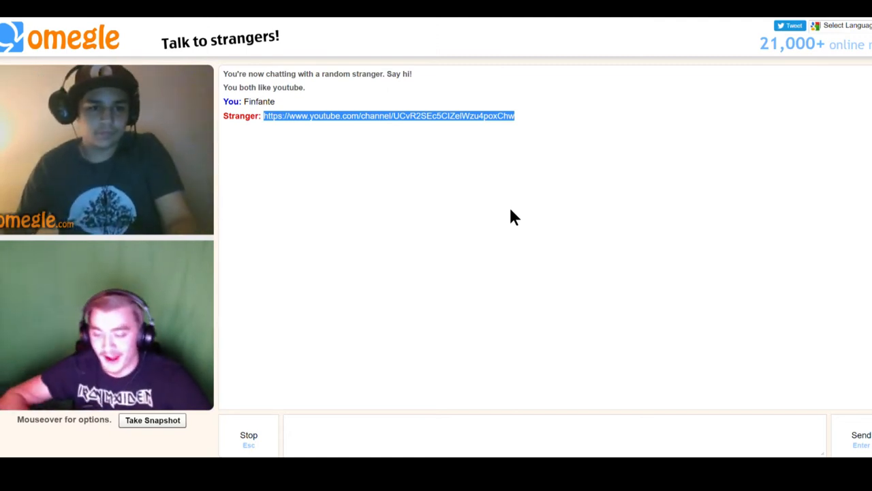
click(389, 115)
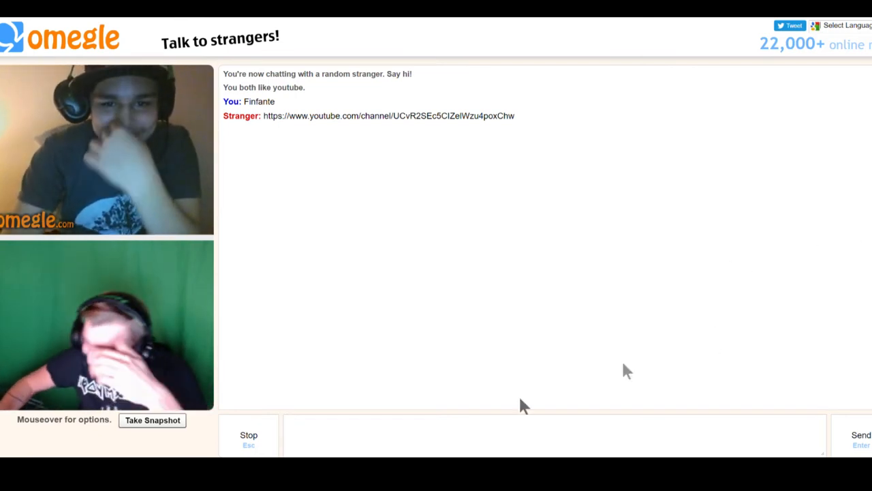
mouse_move(535, 184)
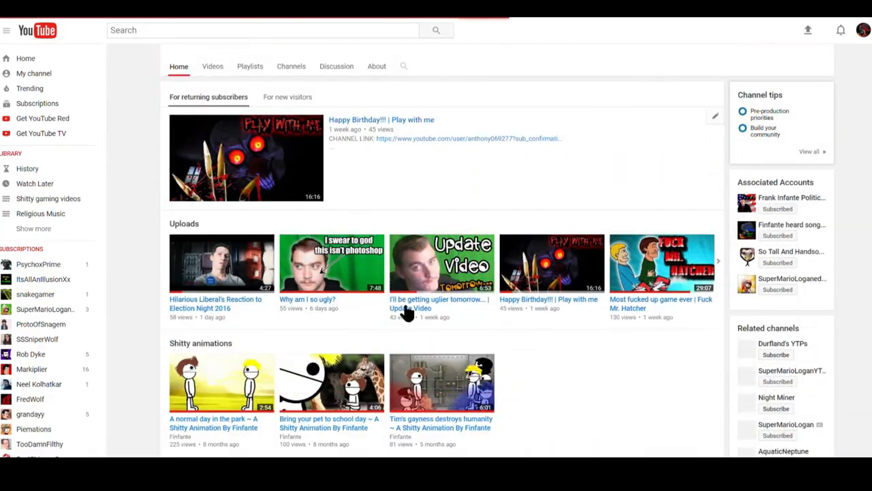
- Scroll down the channel's uploads to reach the oldest videos
scroll(down, 3)
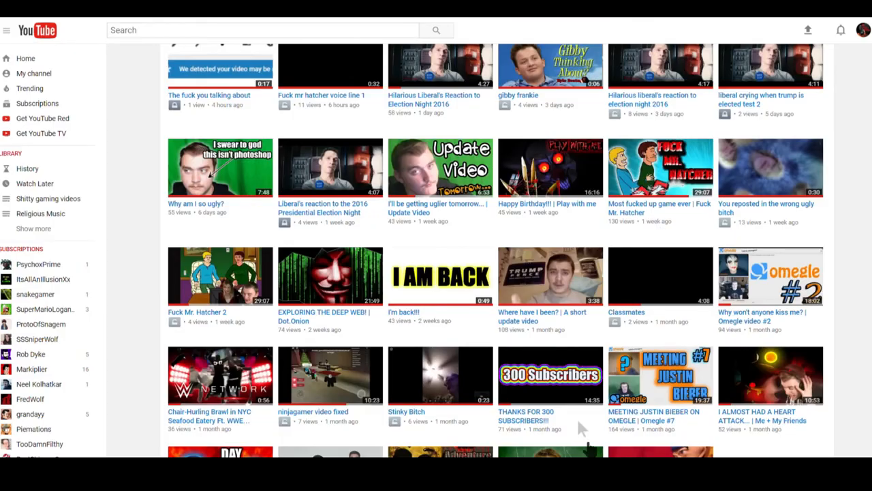
scroll(down, 3)
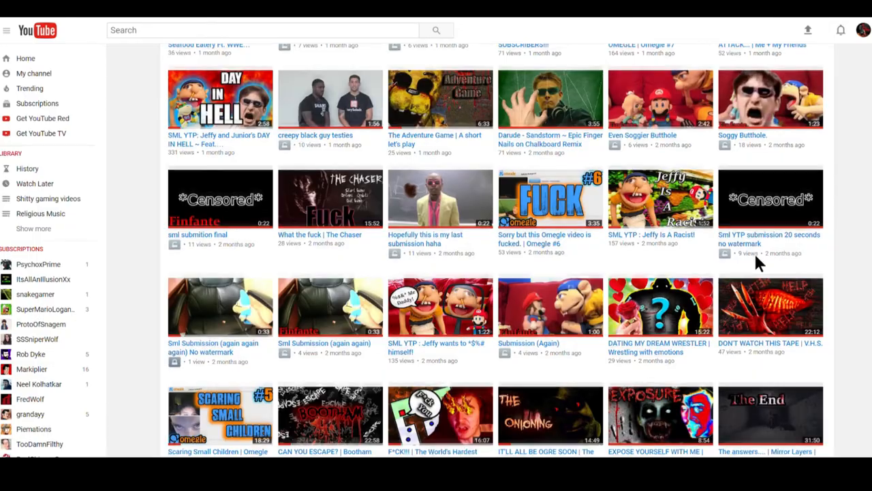
scroll(down, 3)
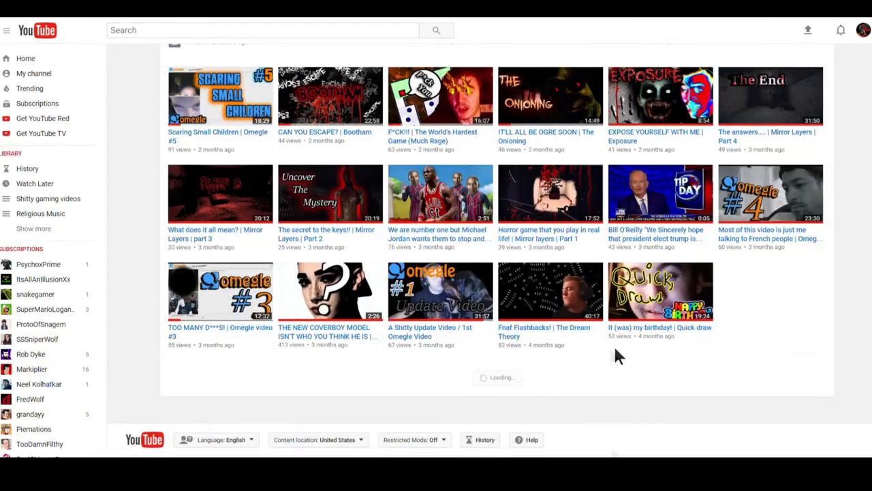
scroll(down, 3)
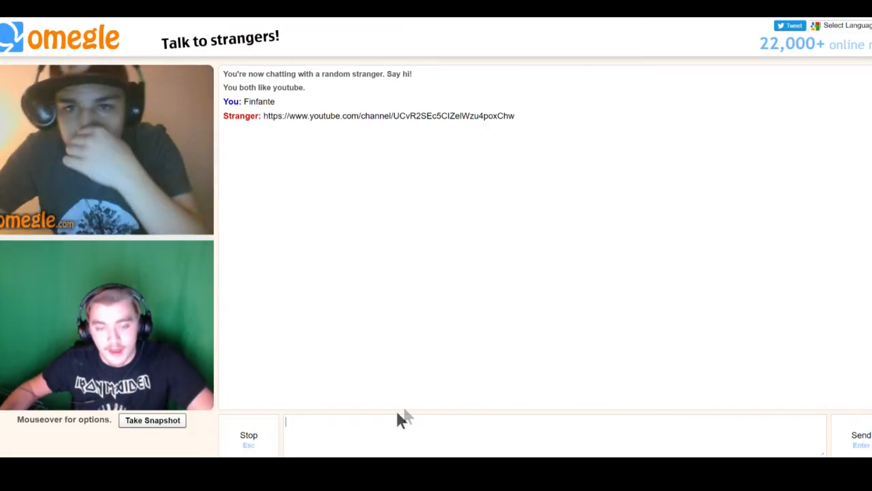
- Send the YouTube video link, then type 'You there?' to the stranger
key(Enter)
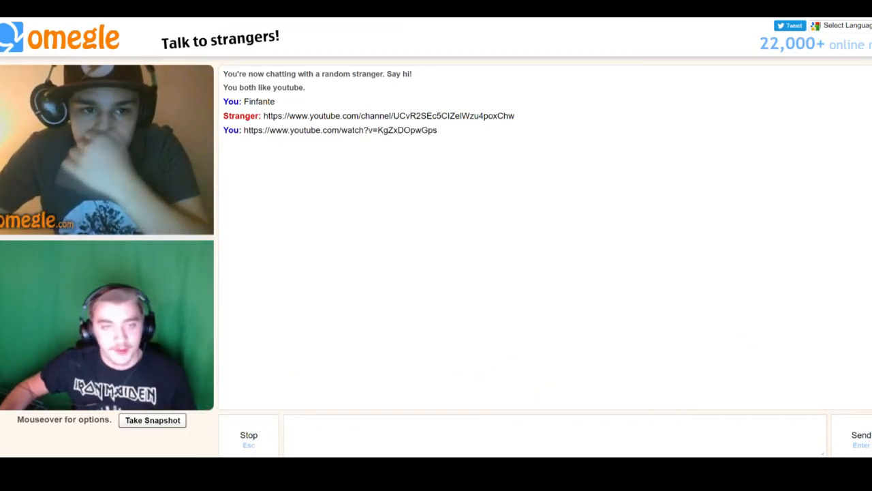
text(You there?)
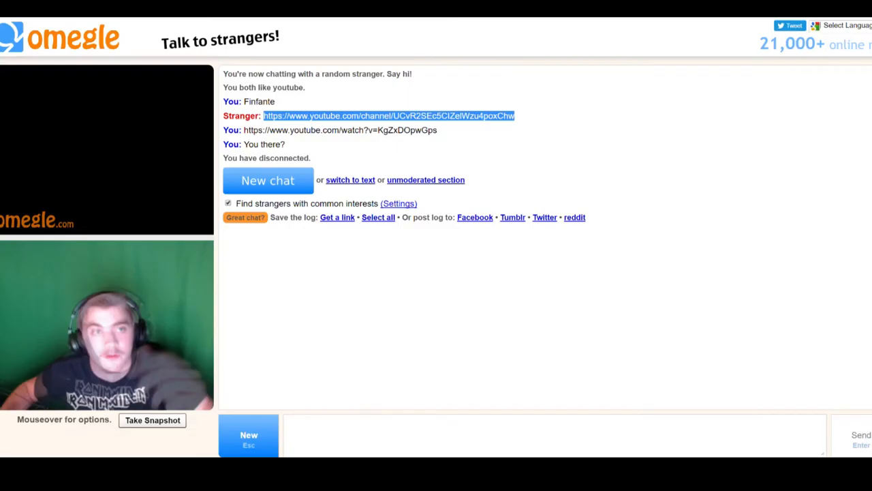
- Switch to the 'Game time.' YouTube video page and click into it
click(389, 115)
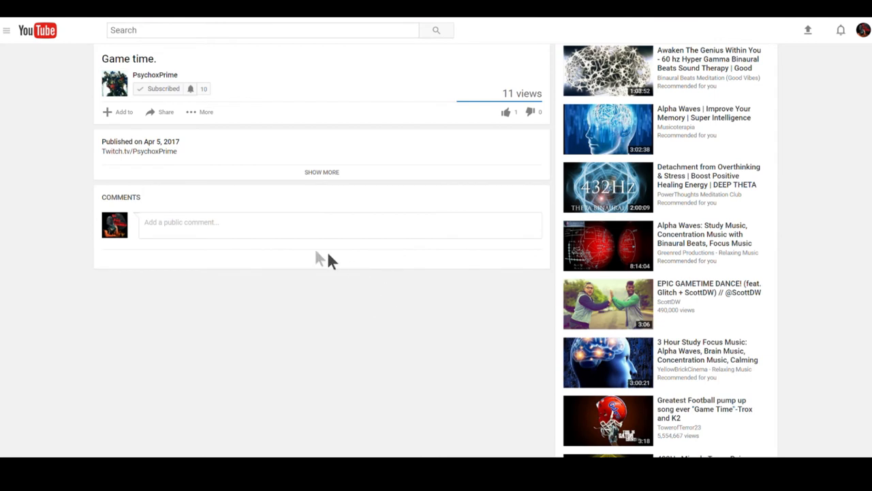
click(273, 222)
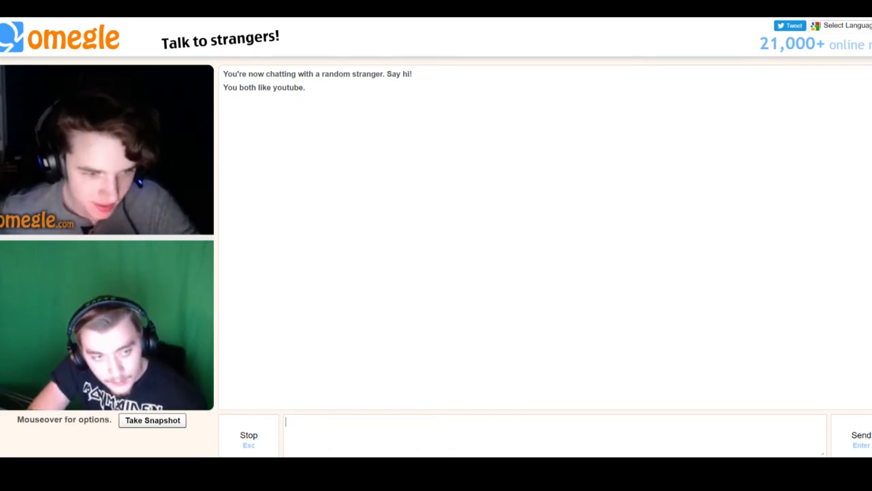
- Type the reply '24569 queen' to the stranger's card list
text(87)
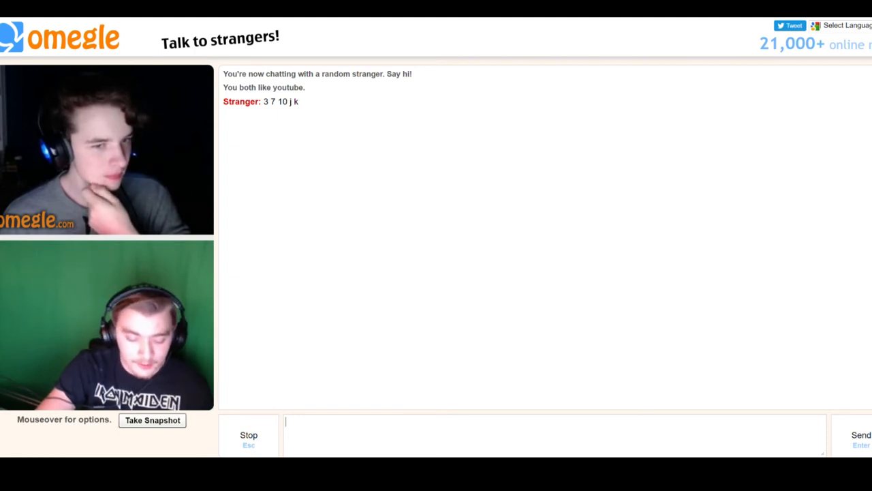
text(24569)
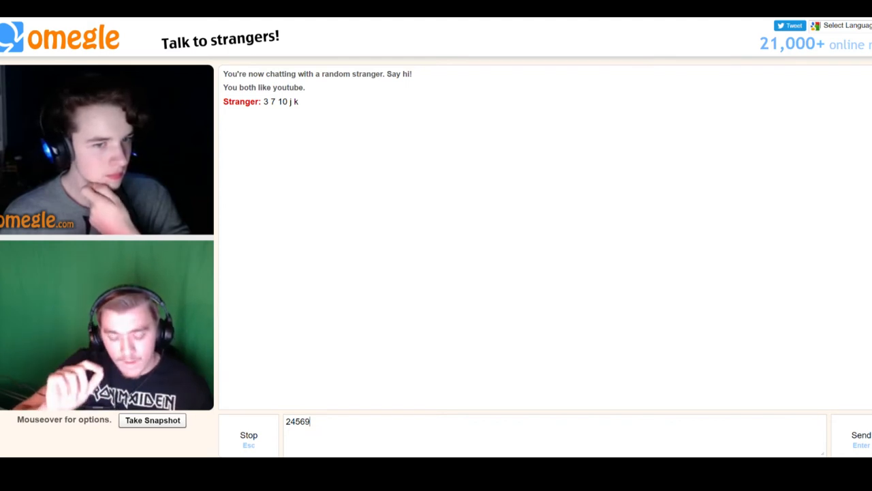
text(qu)
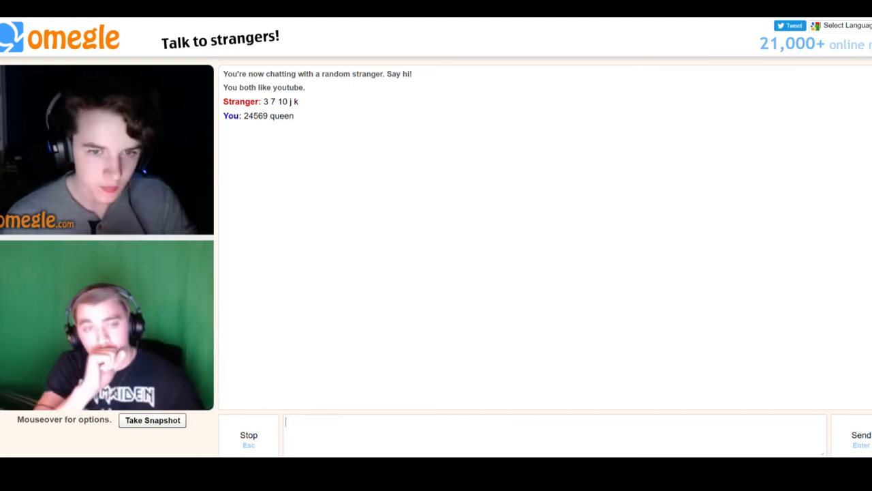
- Send eliminations '8' and '2458', then start typing '5 d'
text(8)
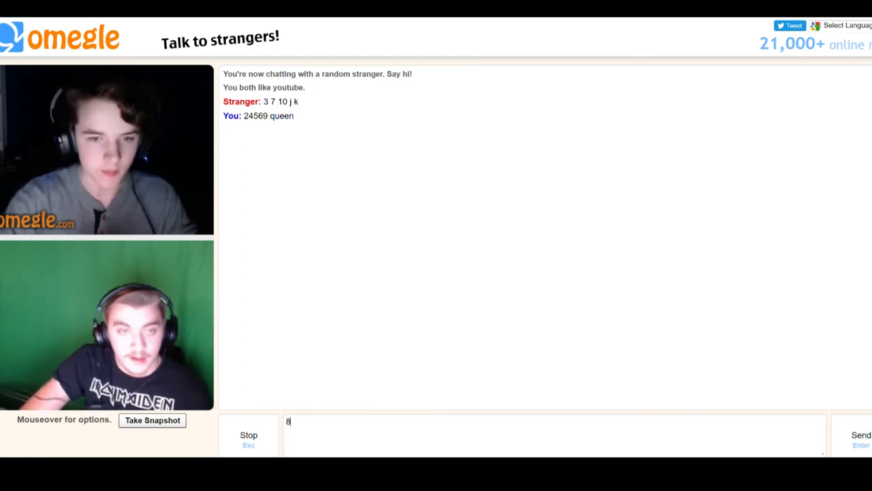
key(Enter)
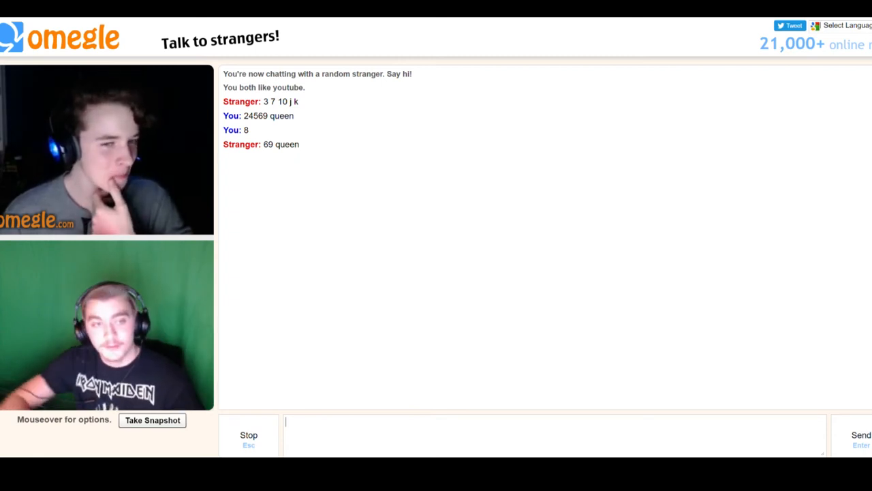
text(245)
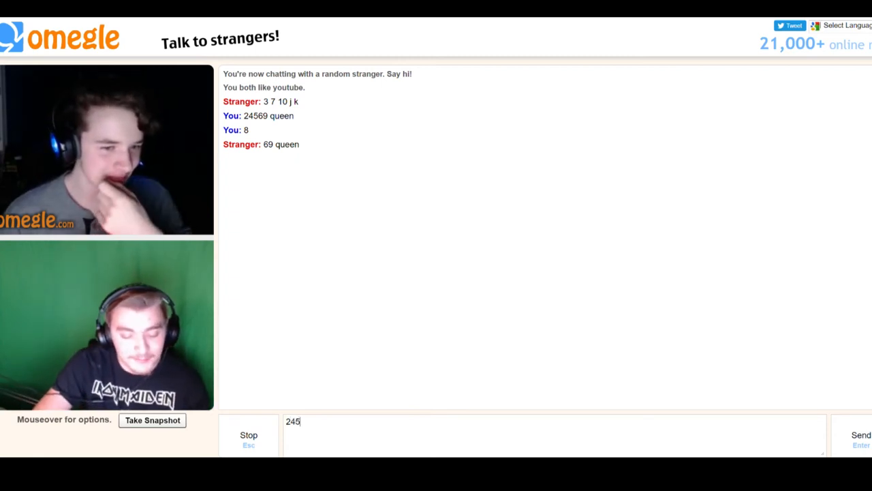
text(8)
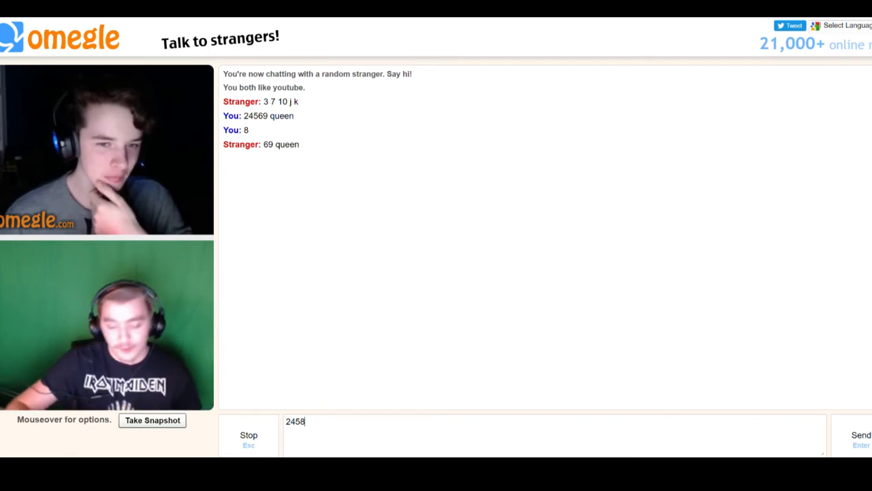
key(Enter)
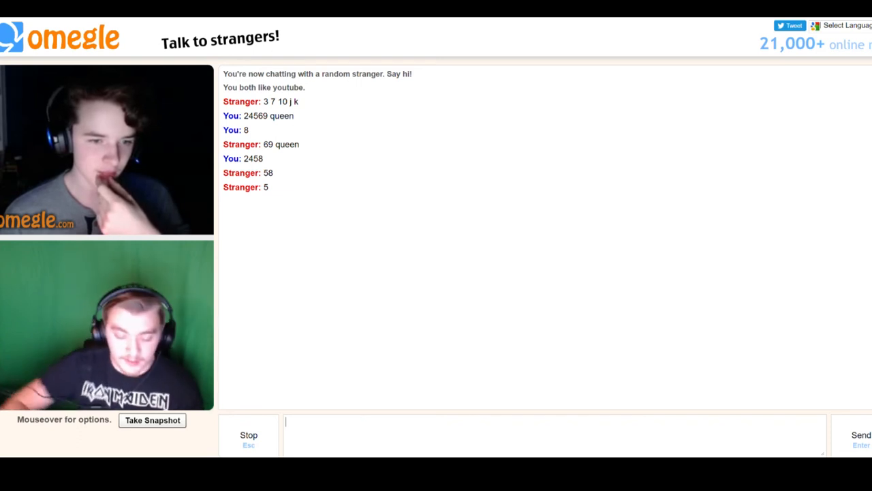
text(5 d)
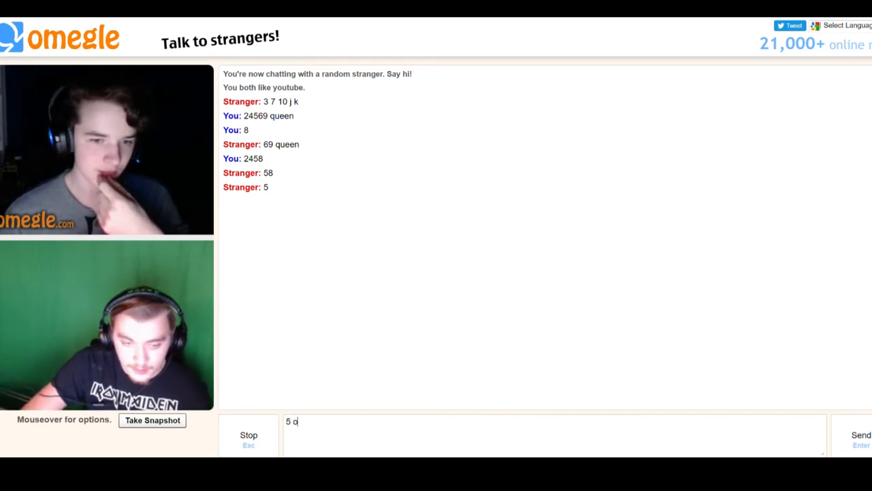